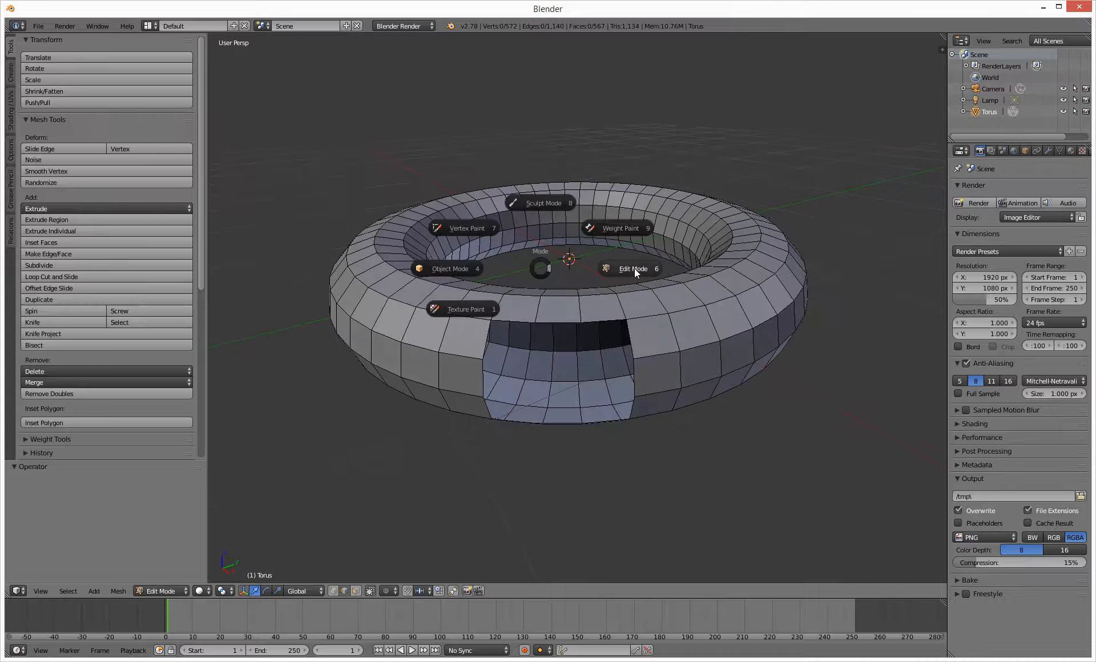
# Switch the torus into Edit Mode so its hole and vertices show.
pyautogui.click(450, 268)
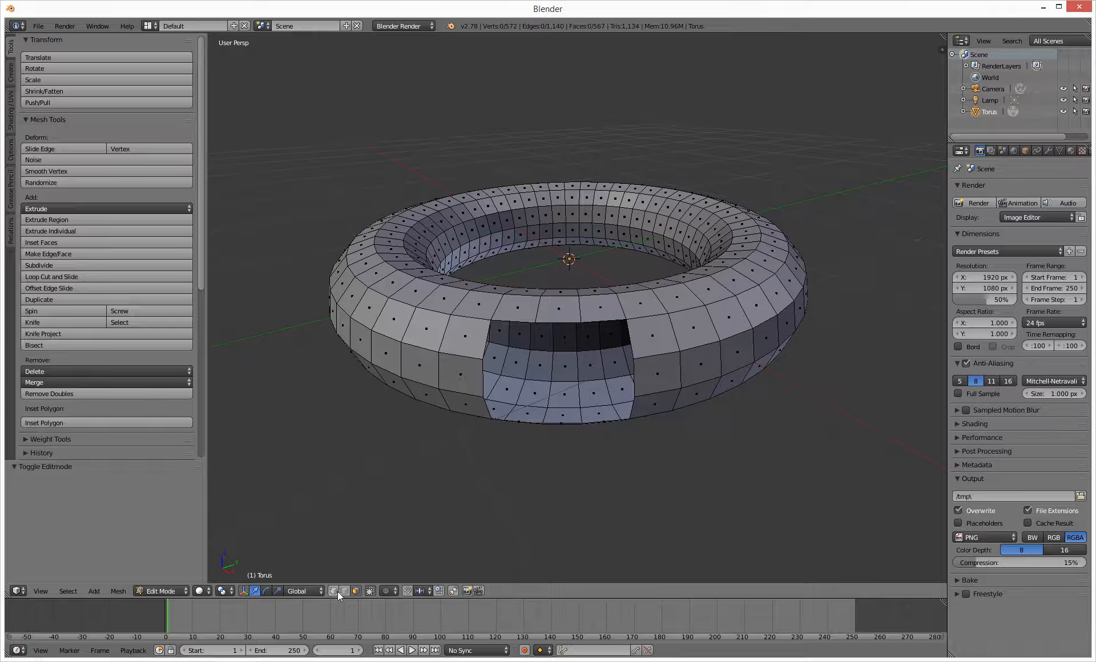
pyautogui.moveTo(338, 592)
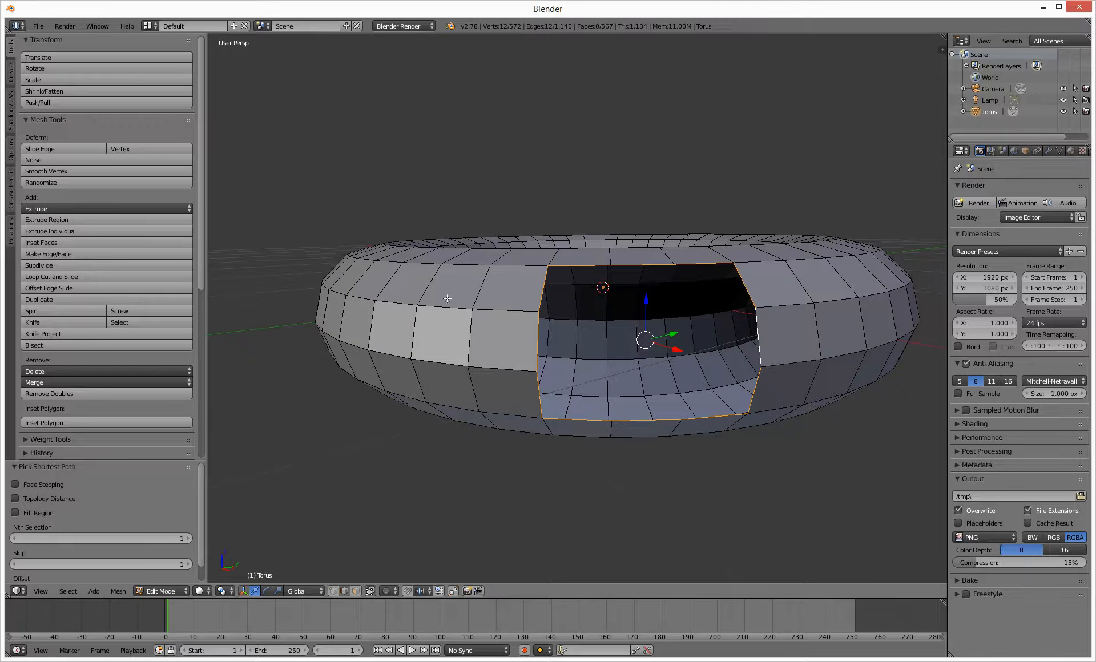
# Close the torus hole with a Grid Fill patch of nine new faces.
pyautogui.click(118, 591)
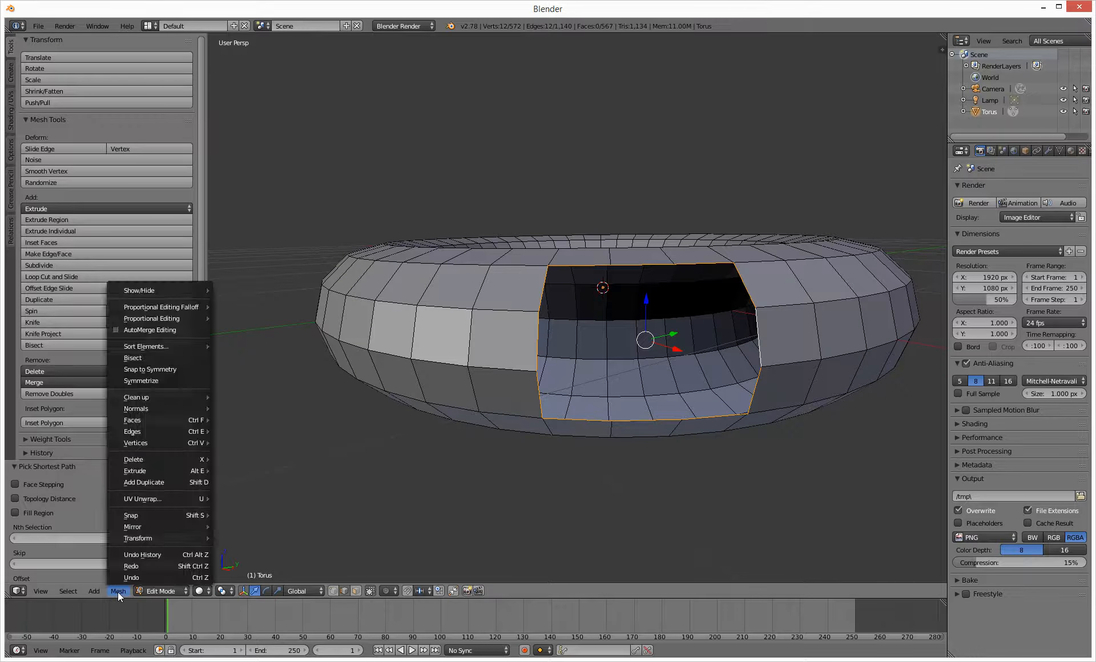
pyautogui.moveTo(133, 420)
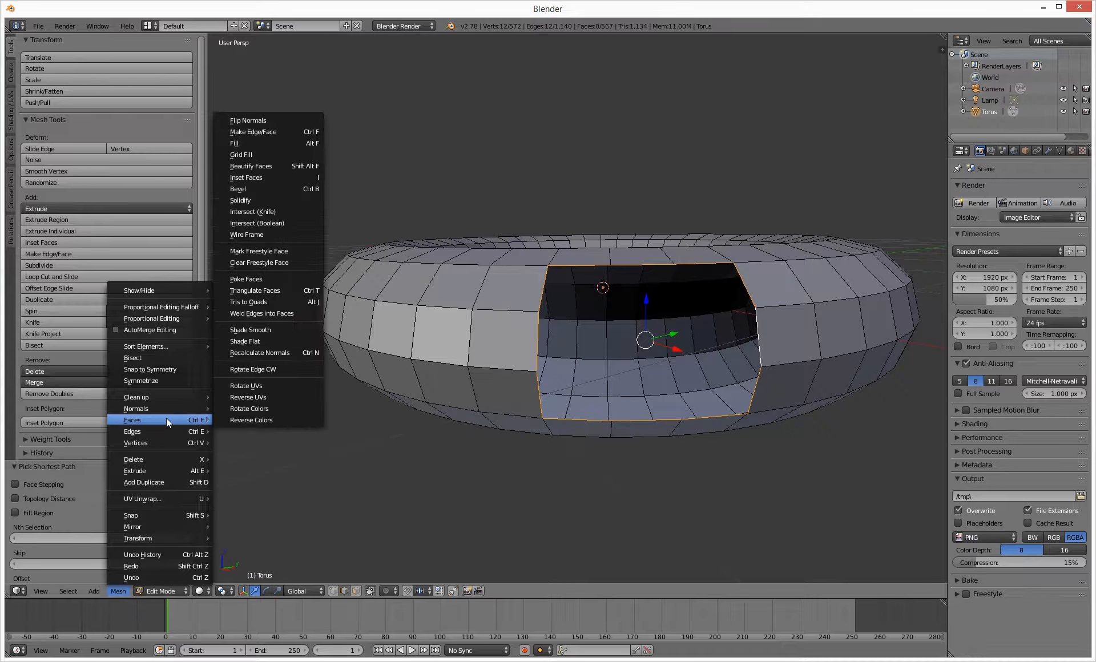
pyautogui.moveTo(266, 154)
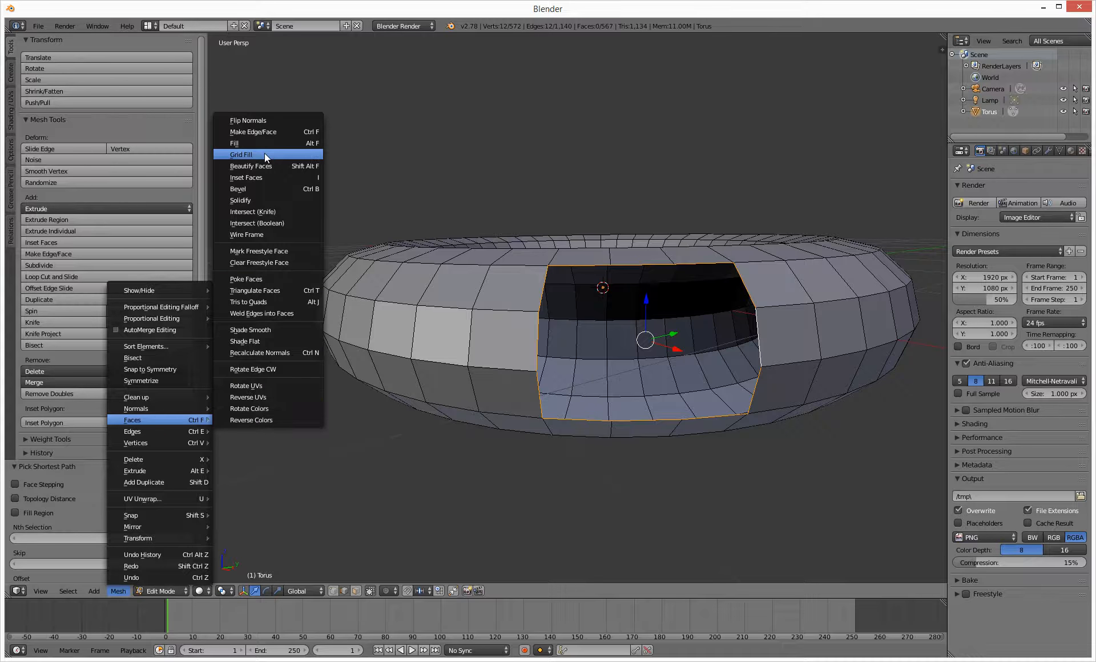
pyautogui.click(241, 154)
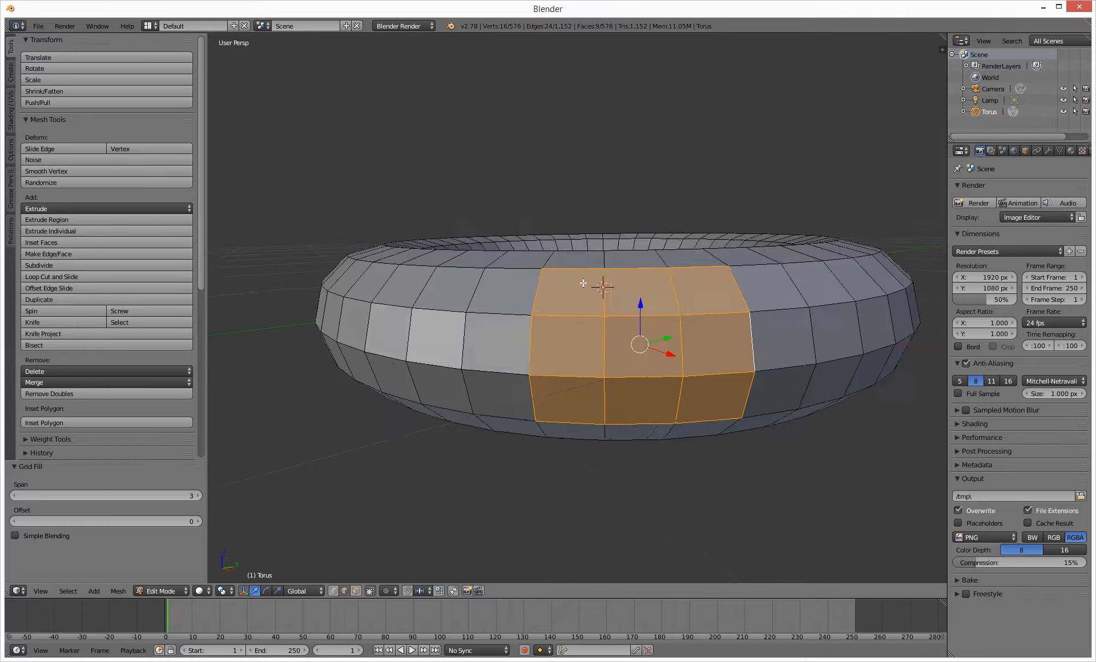